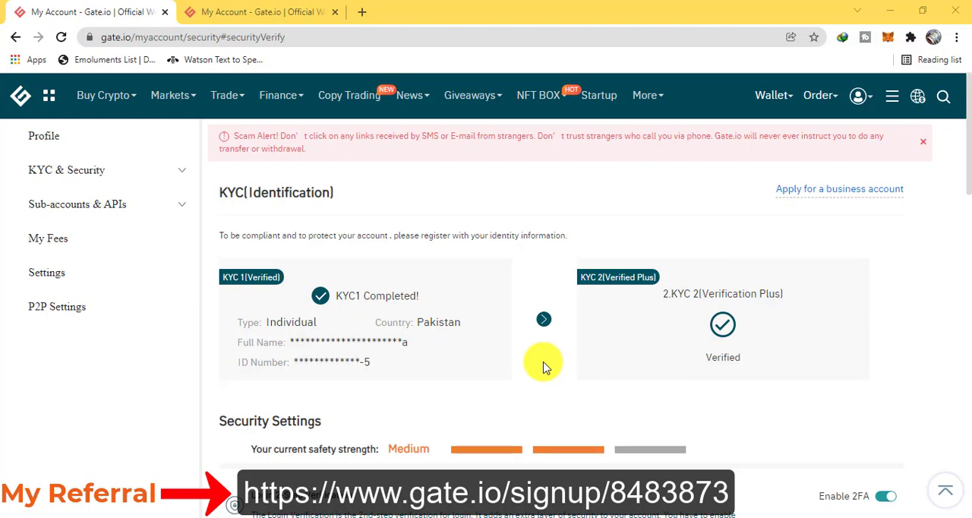
pyautogui.moveTo(322, 448)
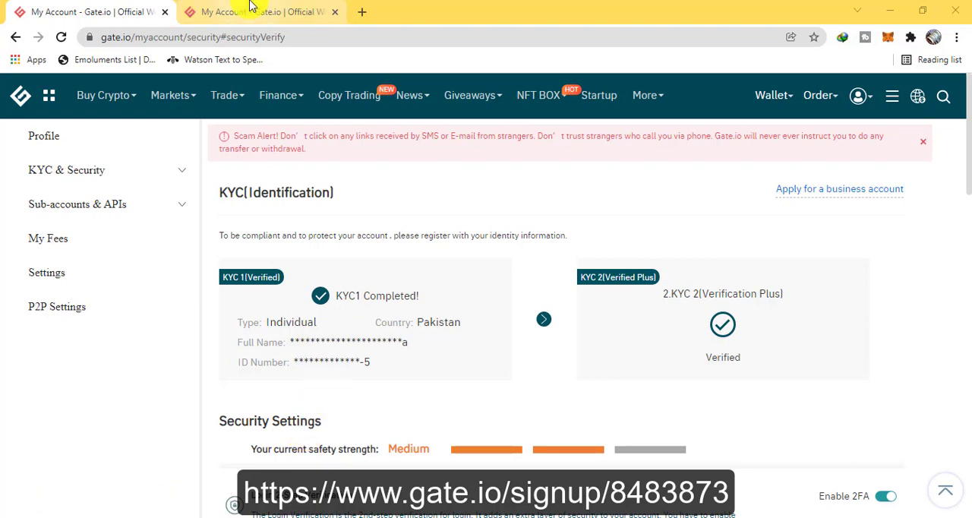
# Enable Email Code login verification, confirming with the emailed code.
pyautogui.scroll(-3)
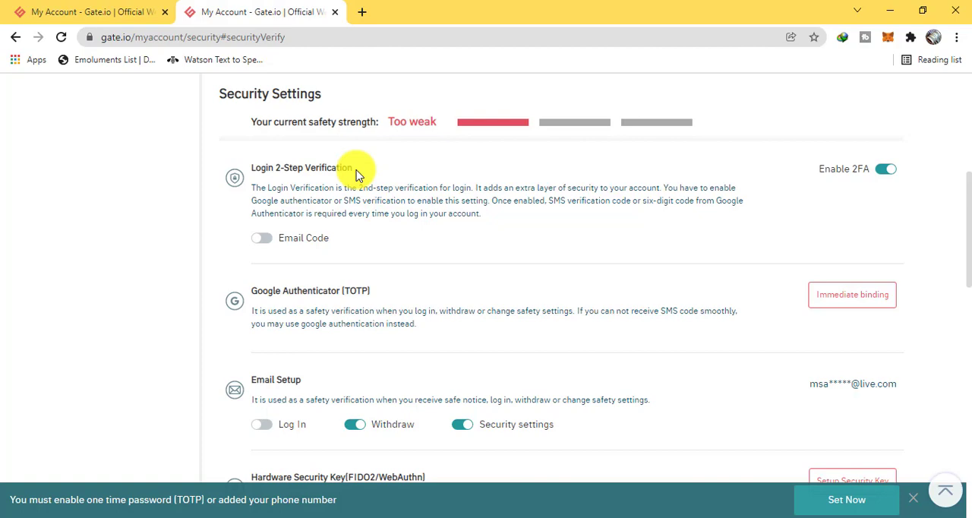
pyautogui.moveTo(350, 210)
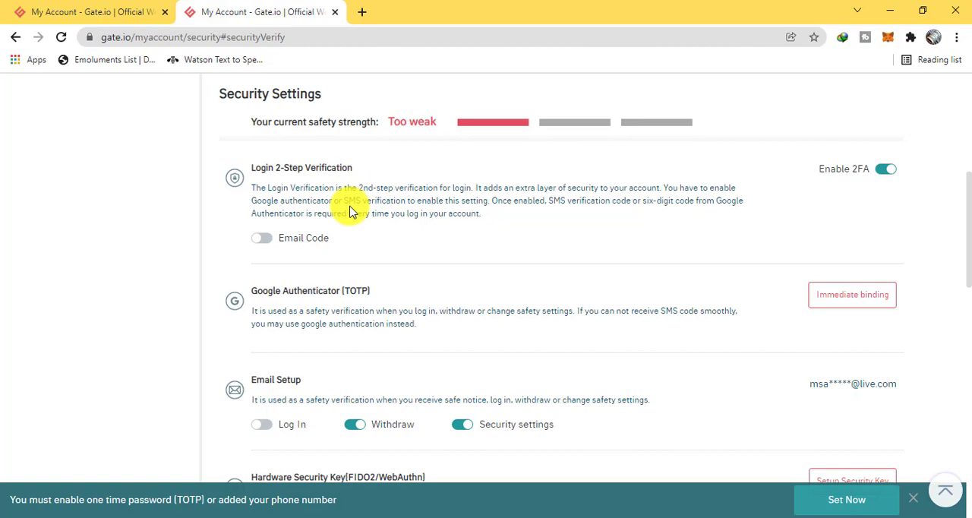
pyautogui.moveTo(259, 351)
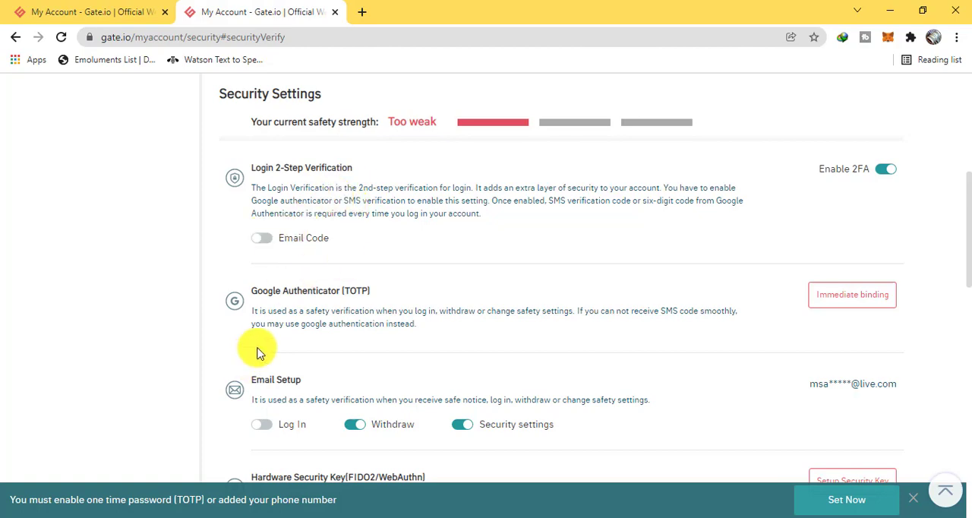
pyautogui.scroll(-3)
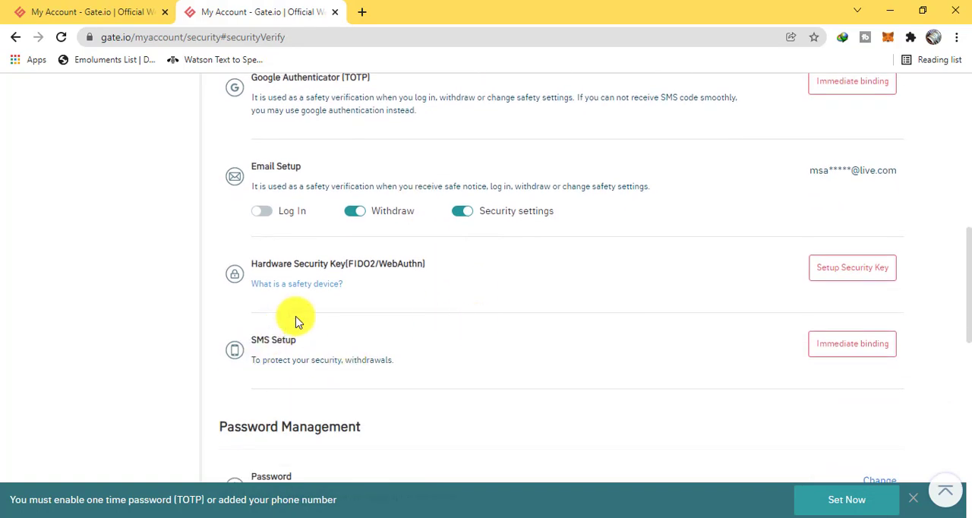
pyautogui.moveTo(279, 351)
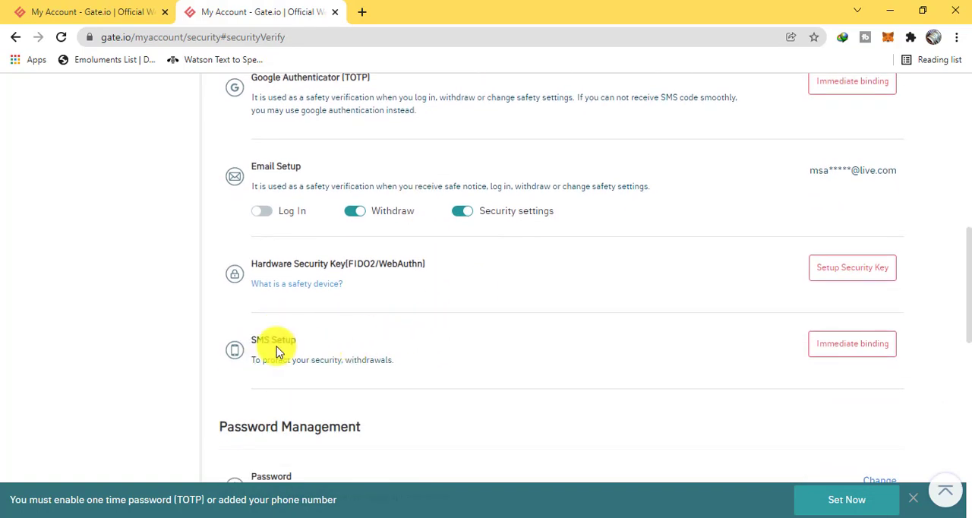
pyautogui.moveTo(651, 353)
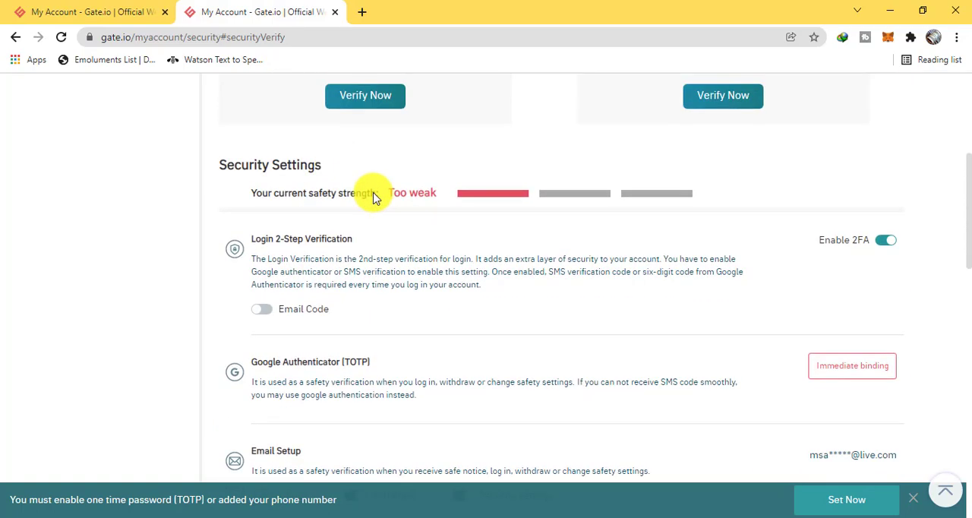
pyautogui.moveTo(261, 310)
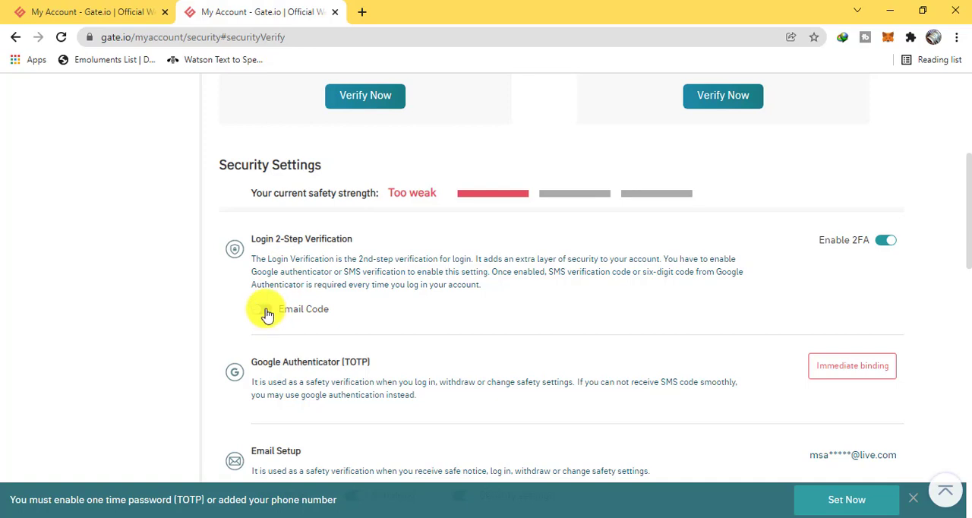
pyautogui.click(266, 309)
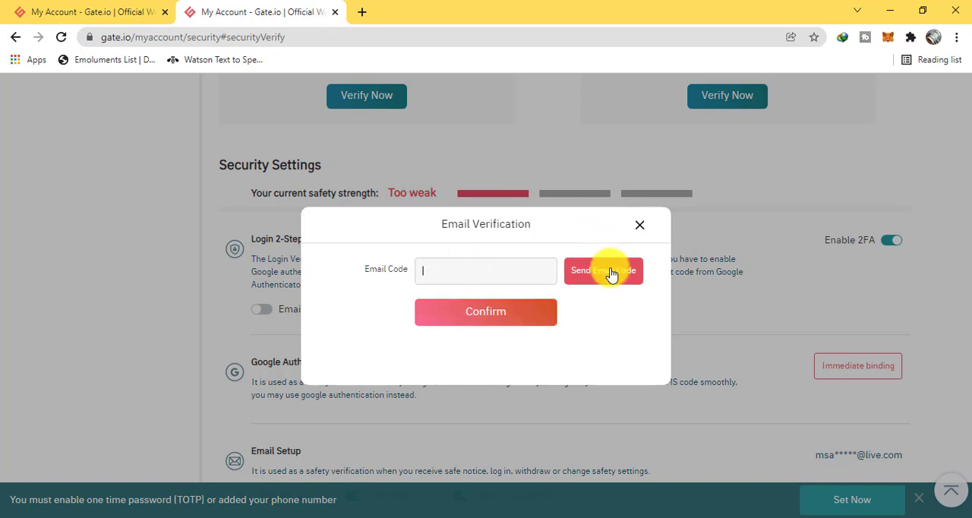
pyautogui.click(603, 270)
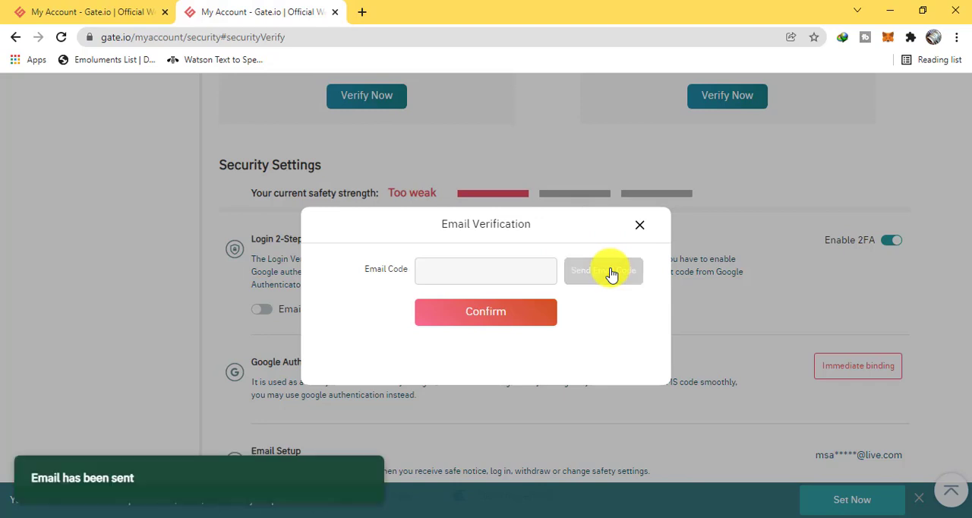
pyautogui.click(602, 271)
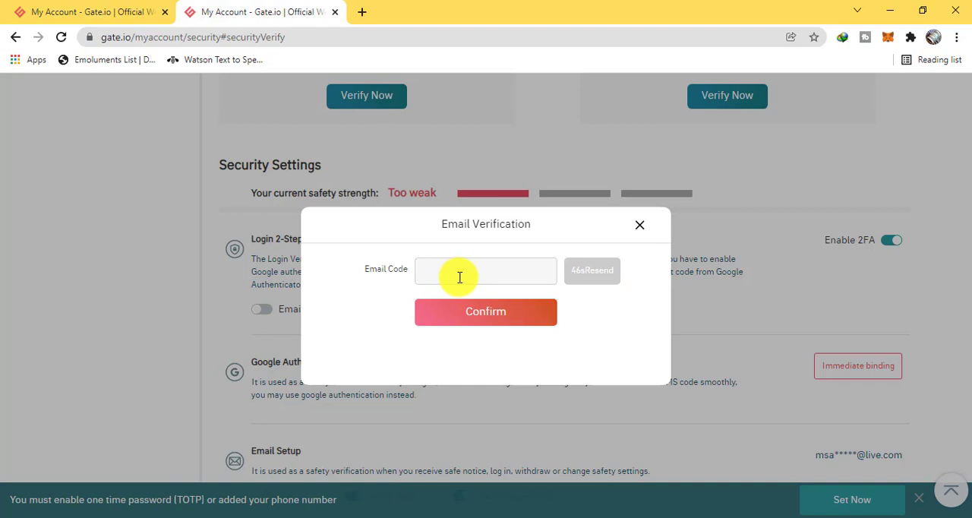
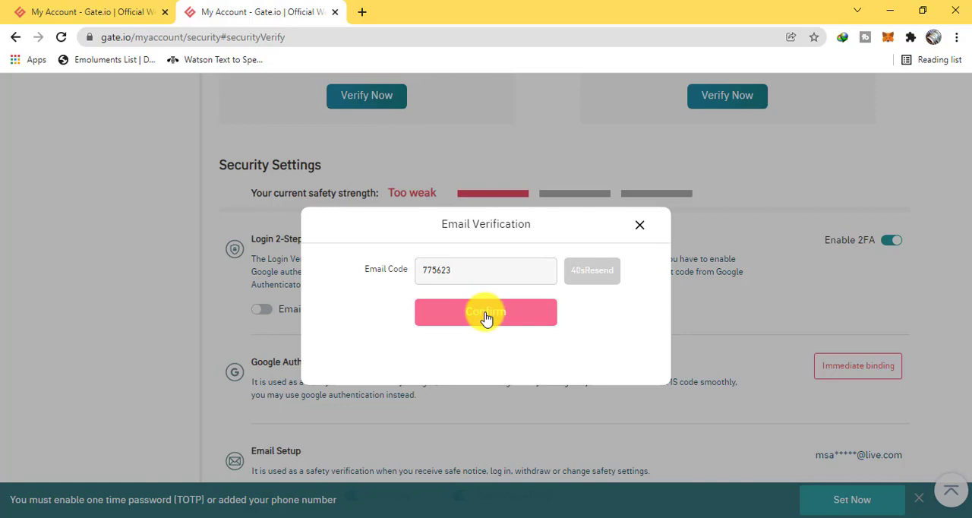
pyautogui.click(486, 312)
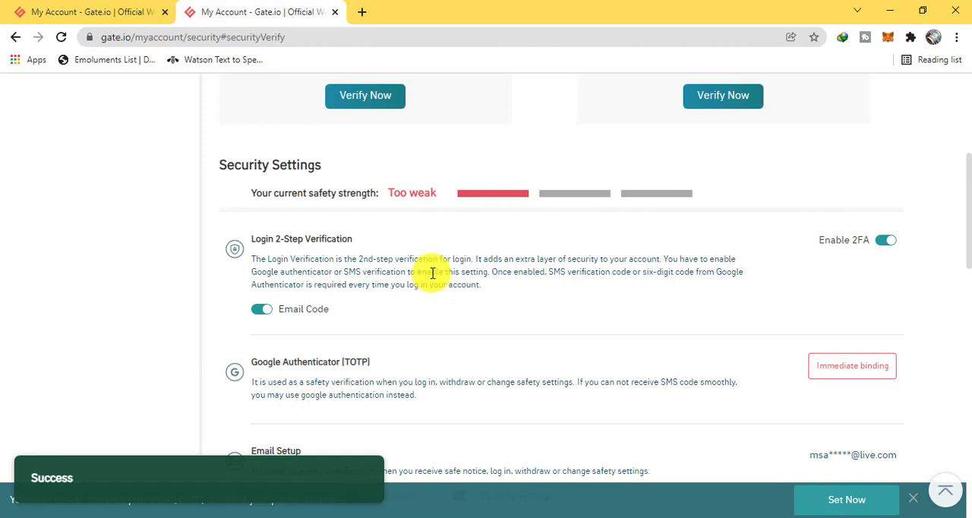
# Begin Immediate binding for SMS Setup to link a phone number.
pyautogui.scroll(-3)
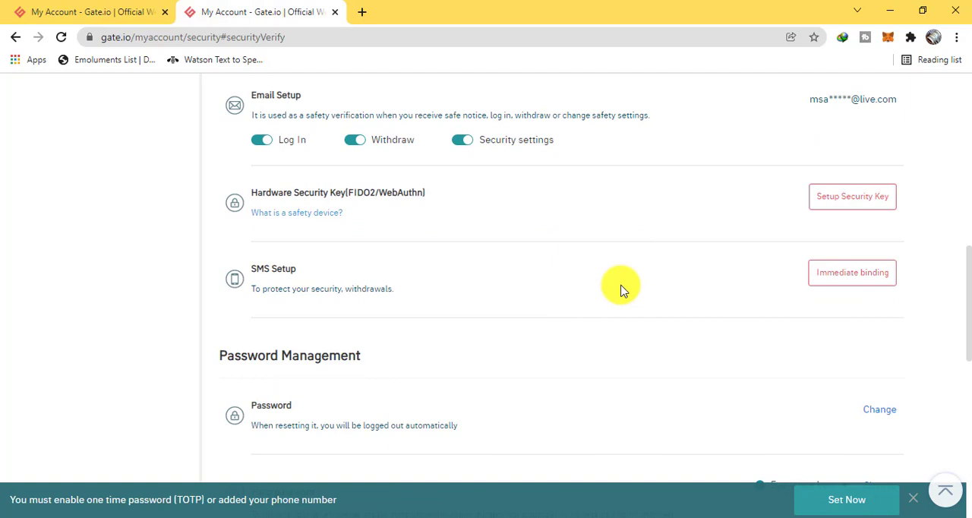
pyautogui.click(852, 274)
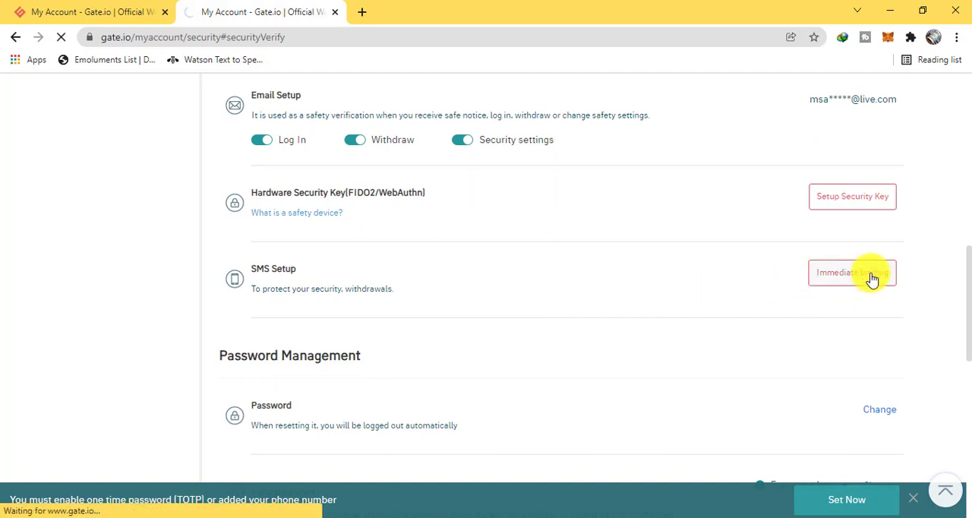
pyautogui.click(852, 272)
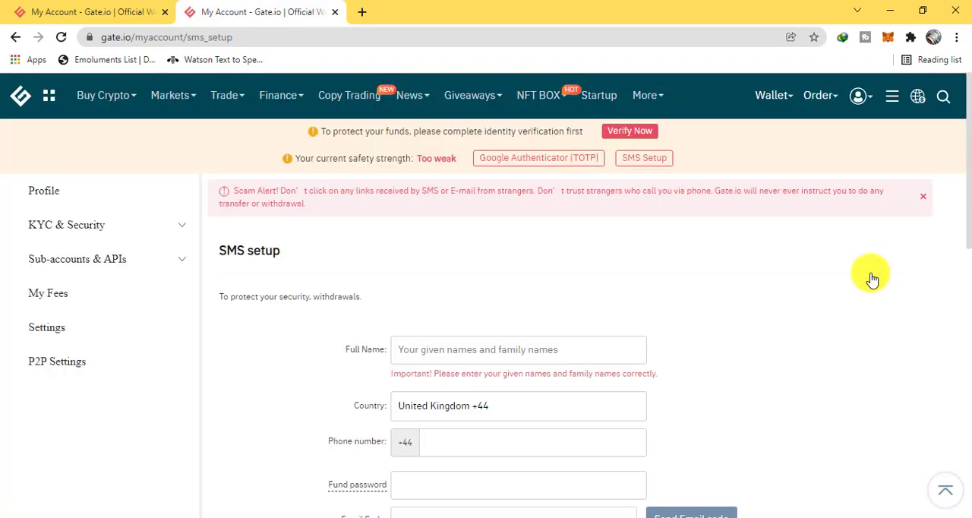
pyautogui.moveTo(342, 322)
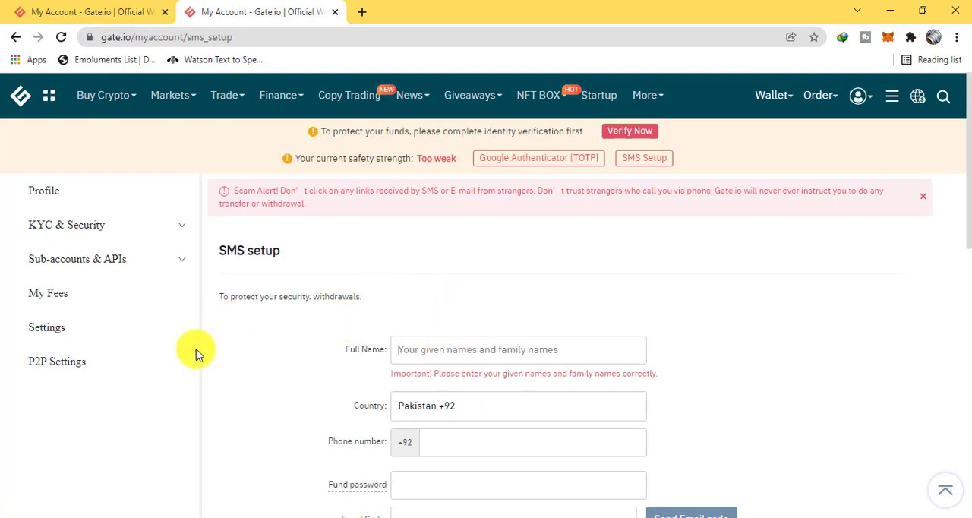
pyautogui.write('m')
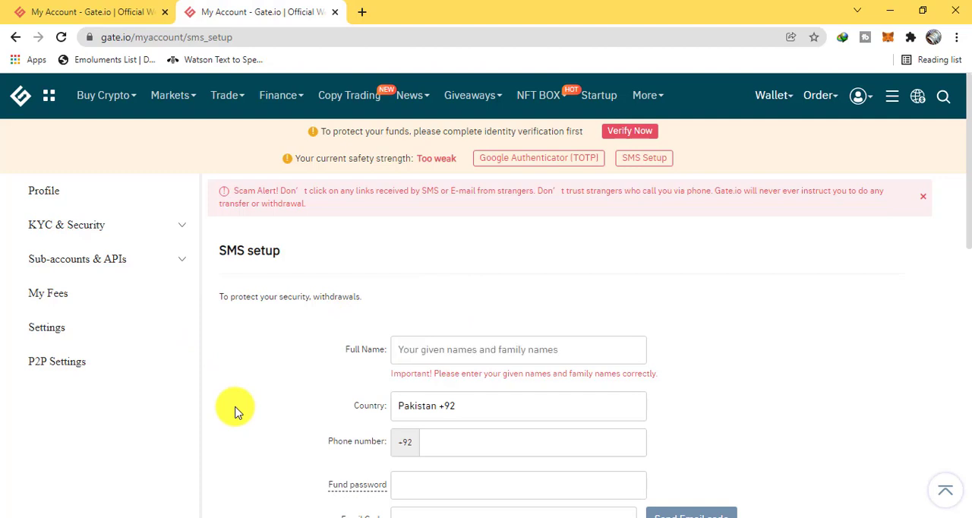
pyautogui.write('M Saqlain')
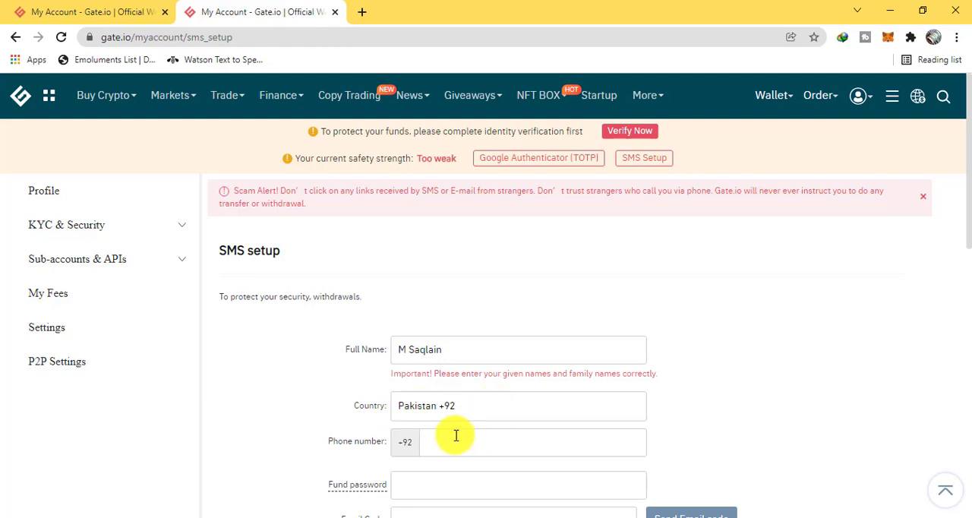
# Set the country to United Kingdom +44 and enter the phone number.
pyautogui.scroll(-3)
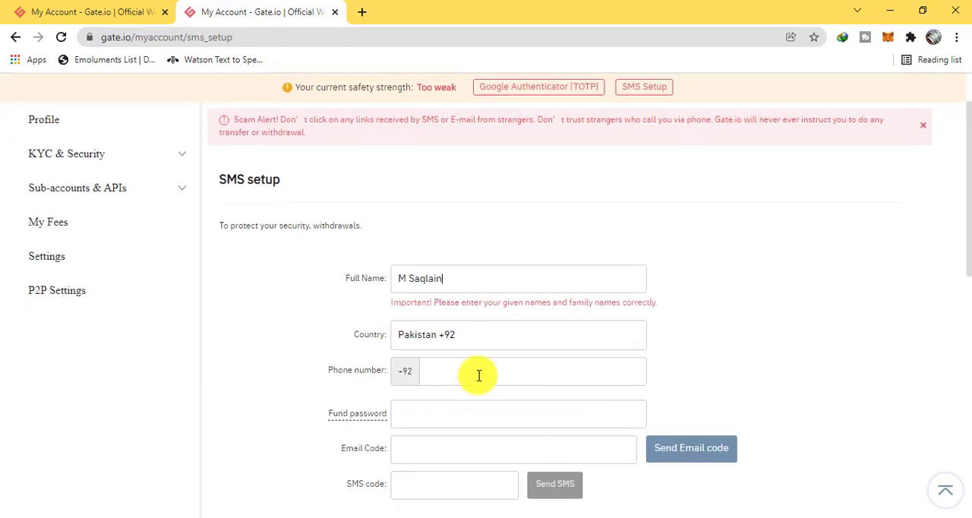
pyautogui.click(518, 334)
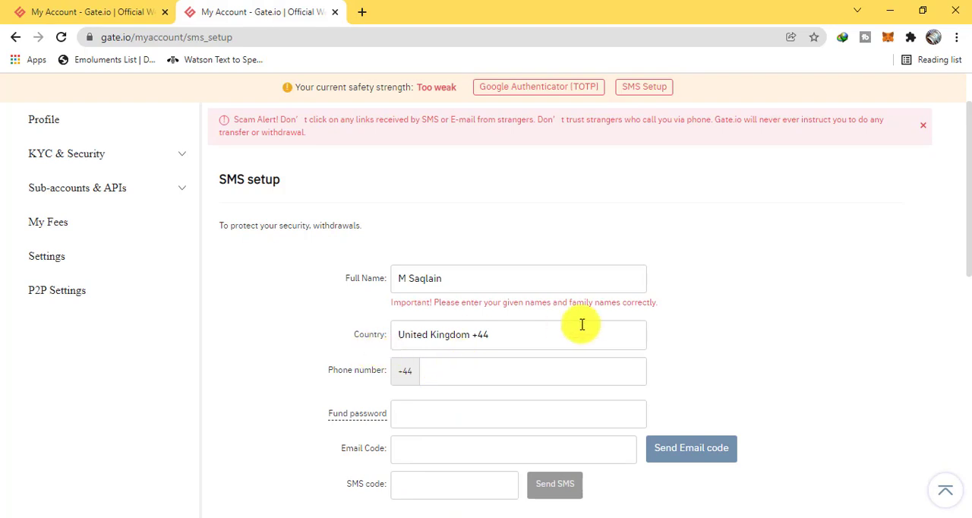
pyautogui.moveTo(437, 374)
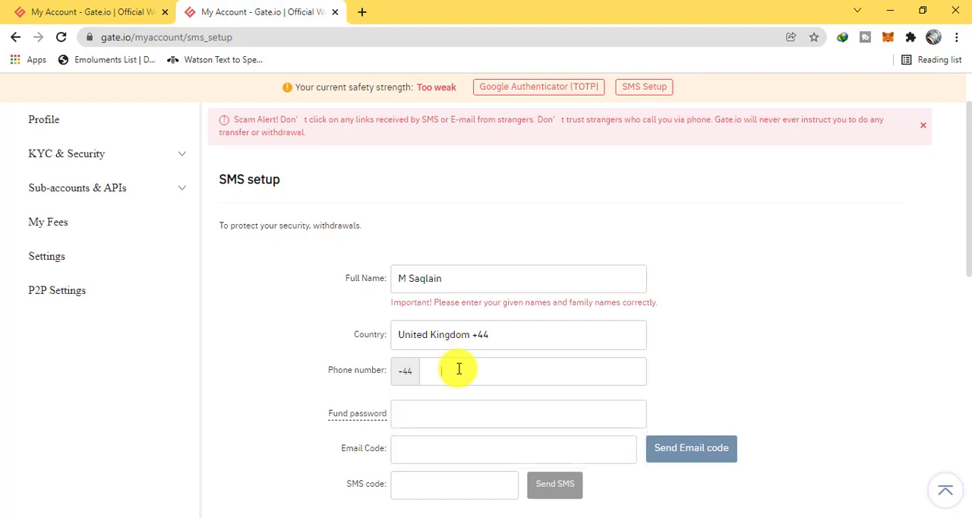
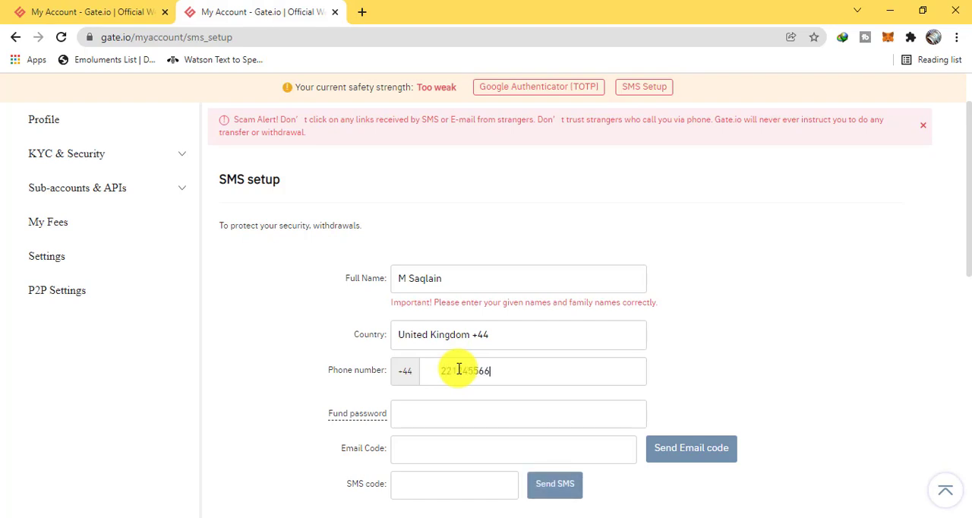
pyautogui.scroll(-3)
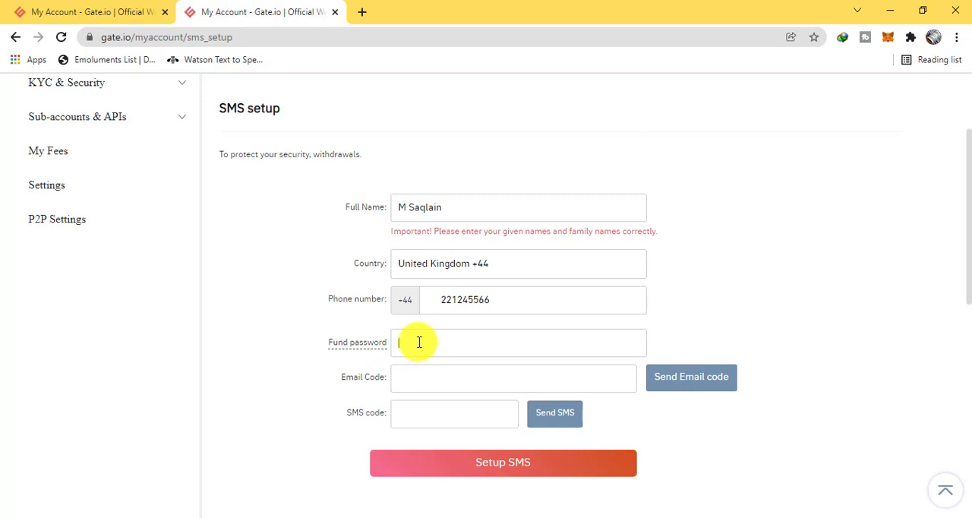
# Enter the fund password, request the email code and enter it.
pyautogui.write('•')
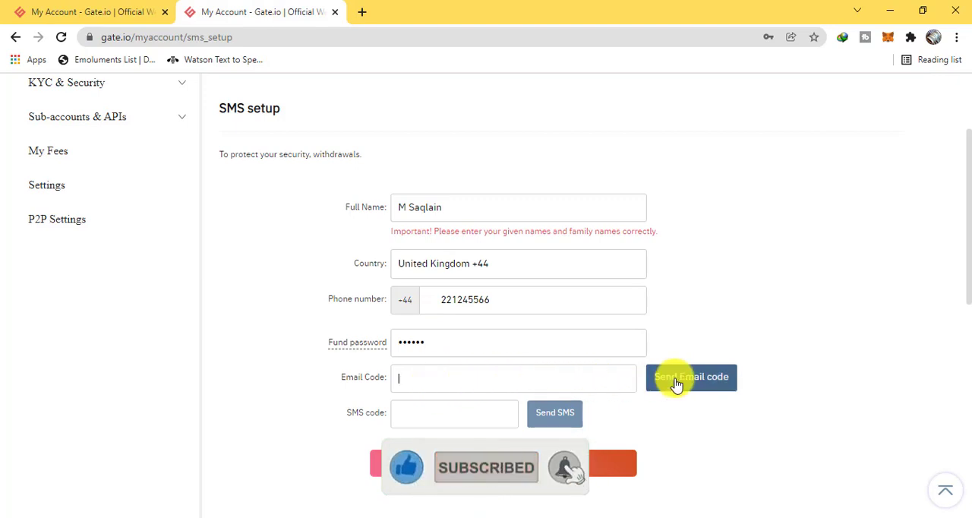
pyautogui.click(691, 377)
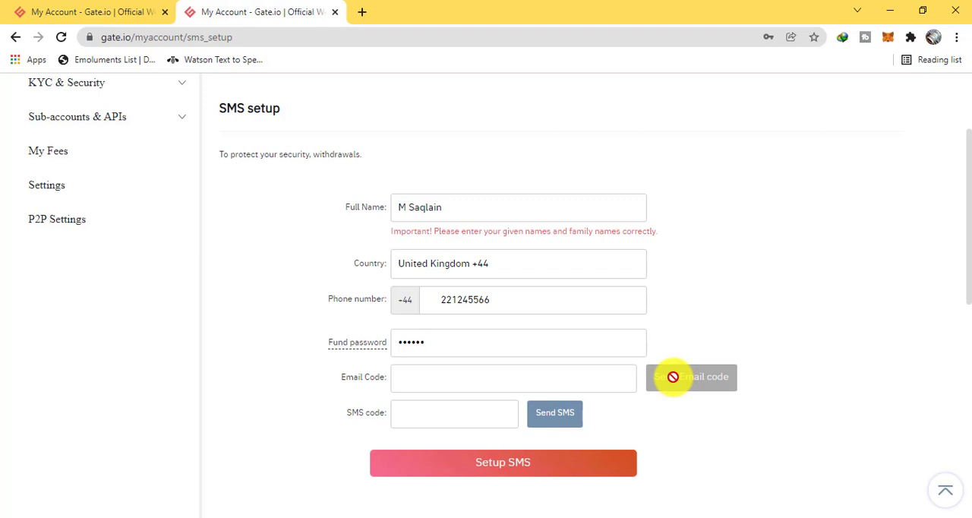
pyautogui.click(698, 377)
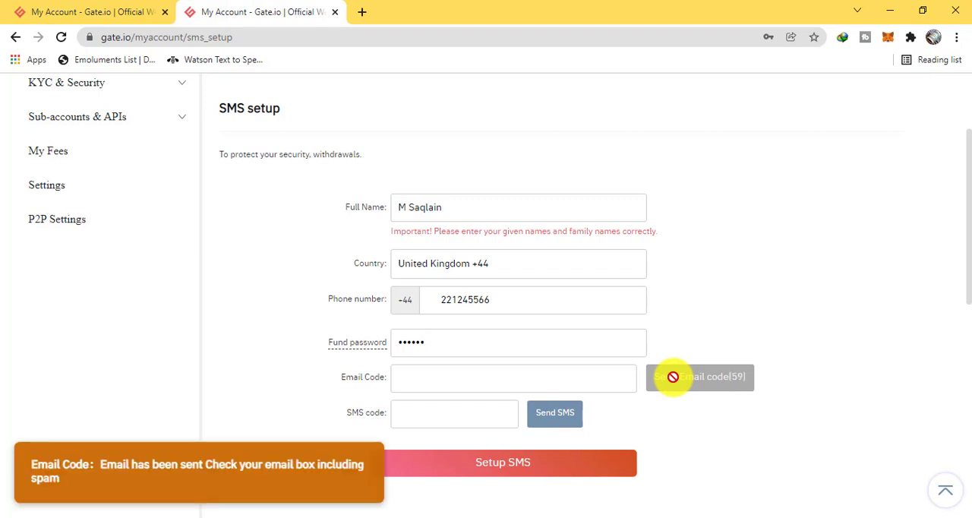
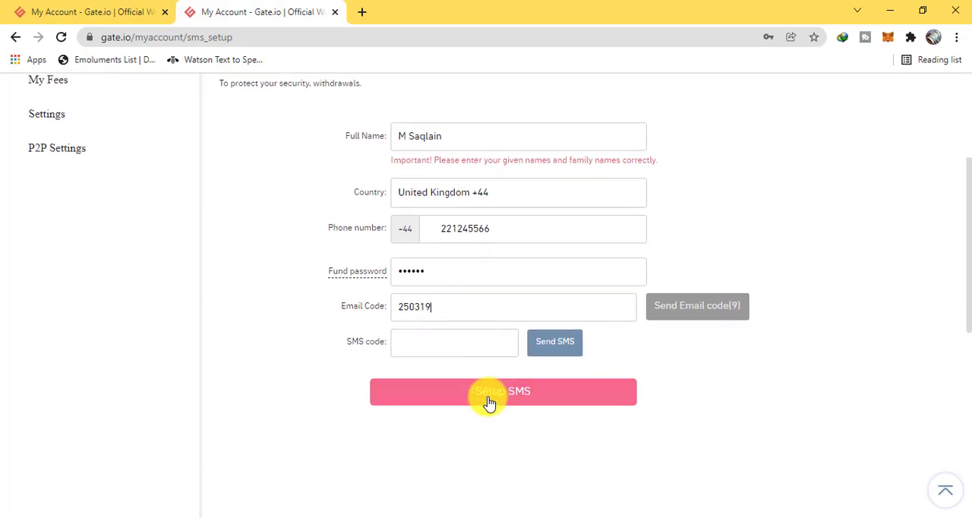
pyautogui.scroll(-3)
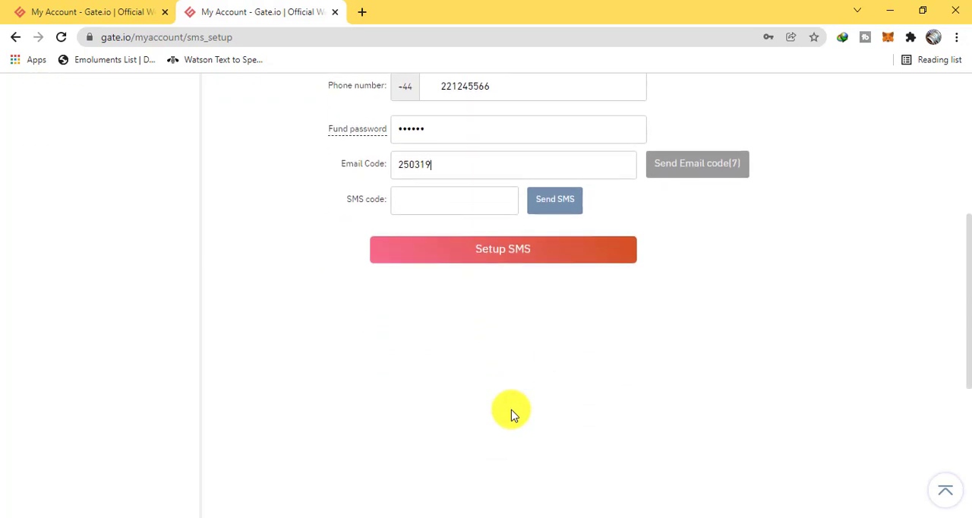